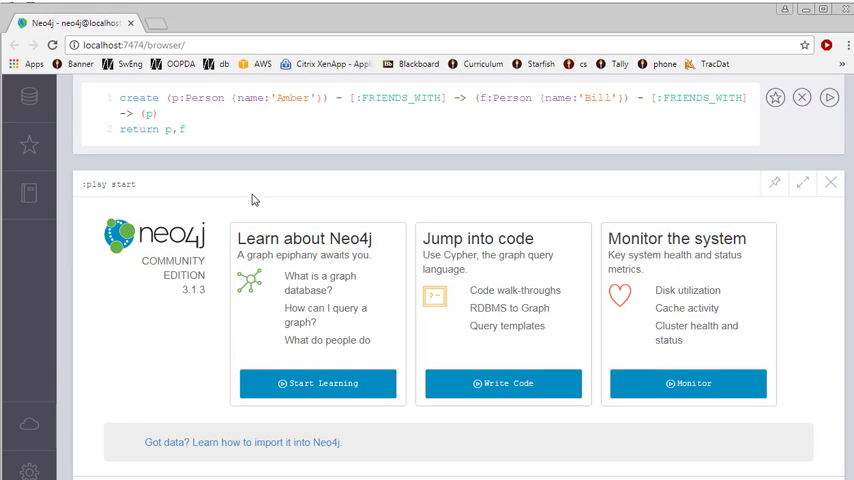
mouse_move(258, 200)
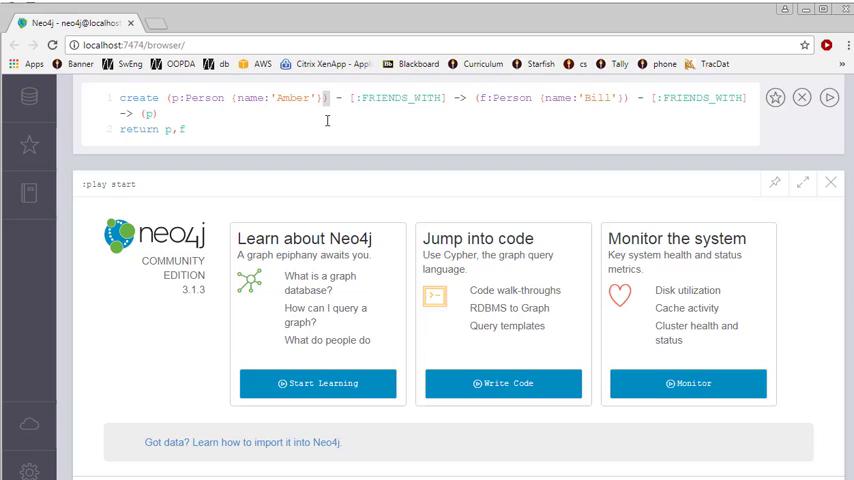
Highlight the Amber node, FRIENDS_WITH relationship, Bill node and returned variables in the CREATE query
double_click(204, 96)
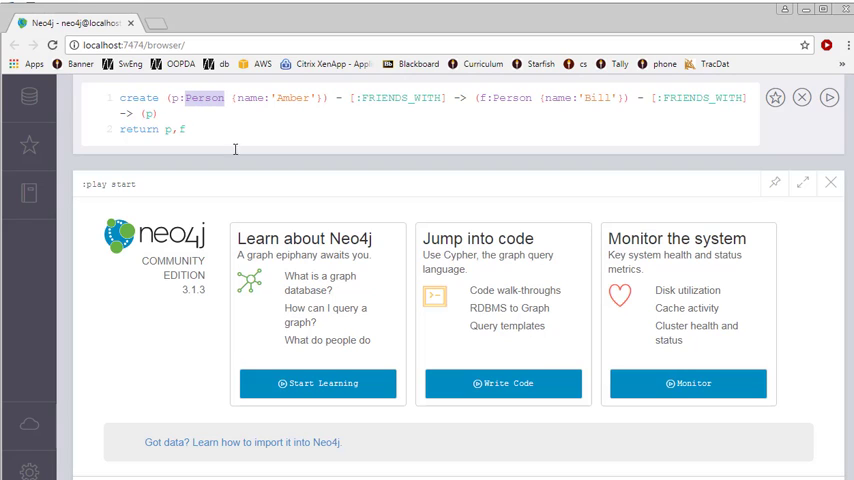
mouse_move(632, 230)
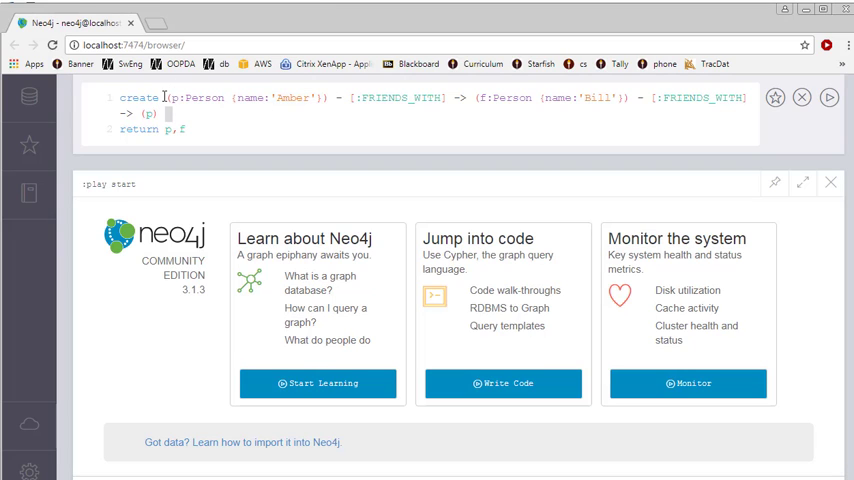
left_click_drag(168, 96, 290, 96)
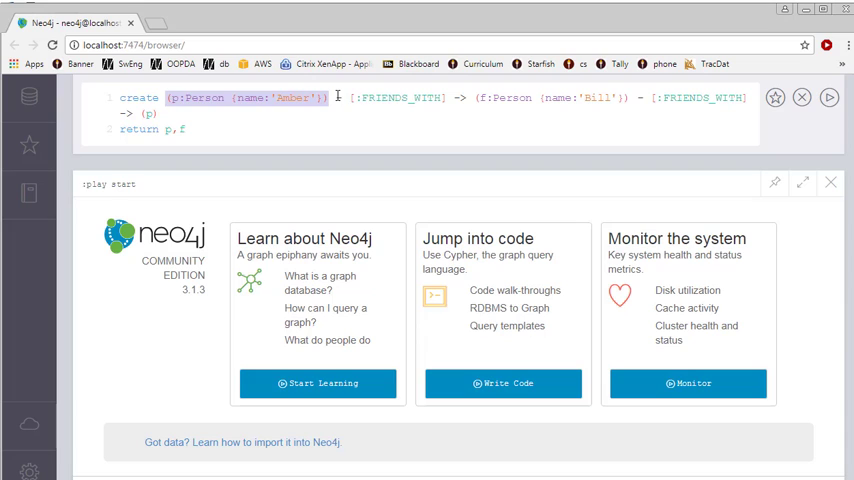
left_click_drag(336, 96, 466, 96)
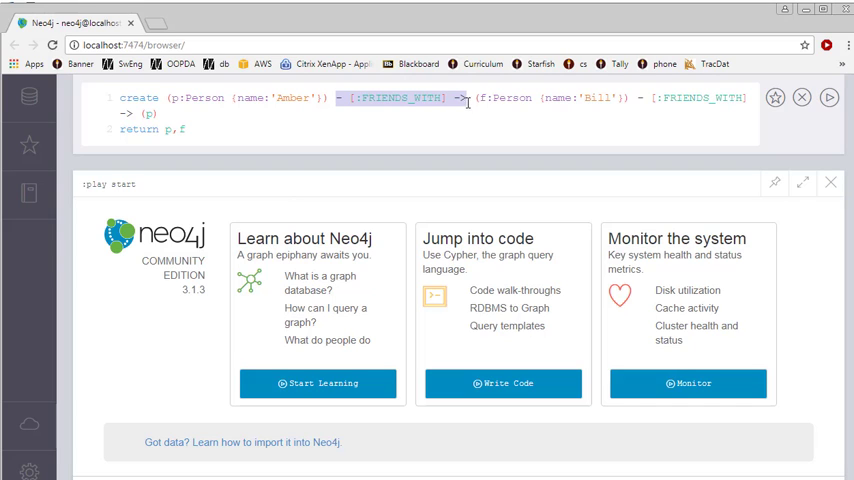
mouse_move(348, 122)
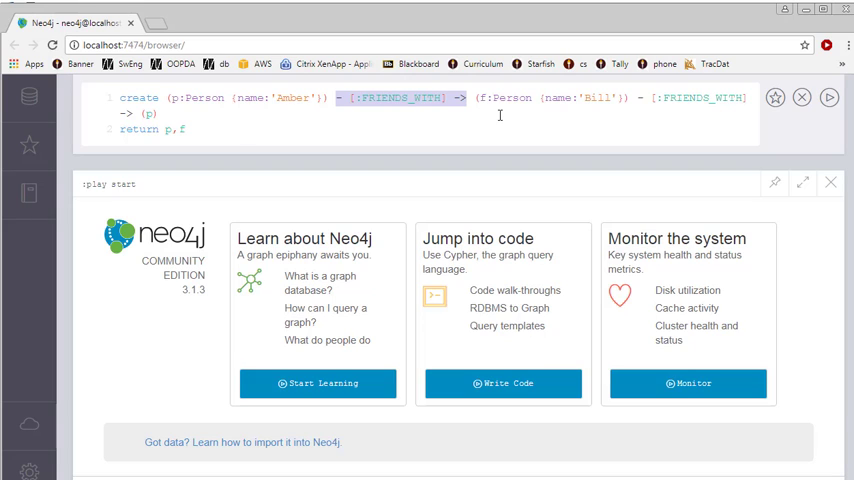
mouse_move(364, 114)
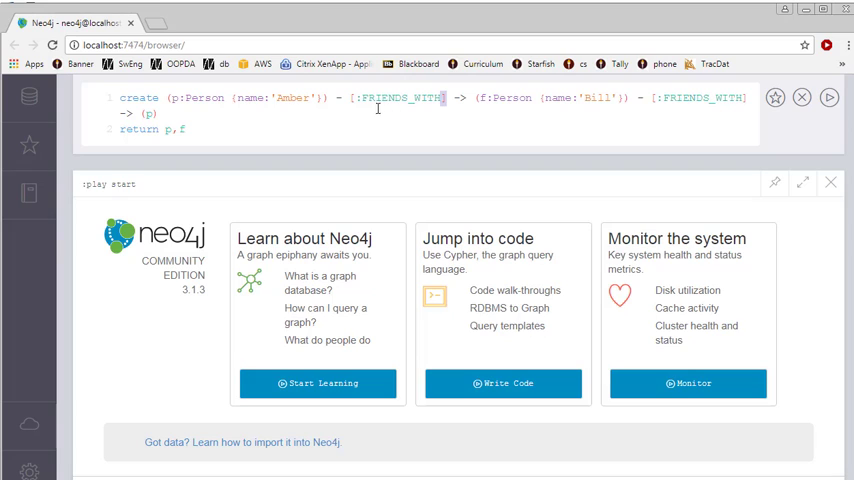
double_click(400, 96)
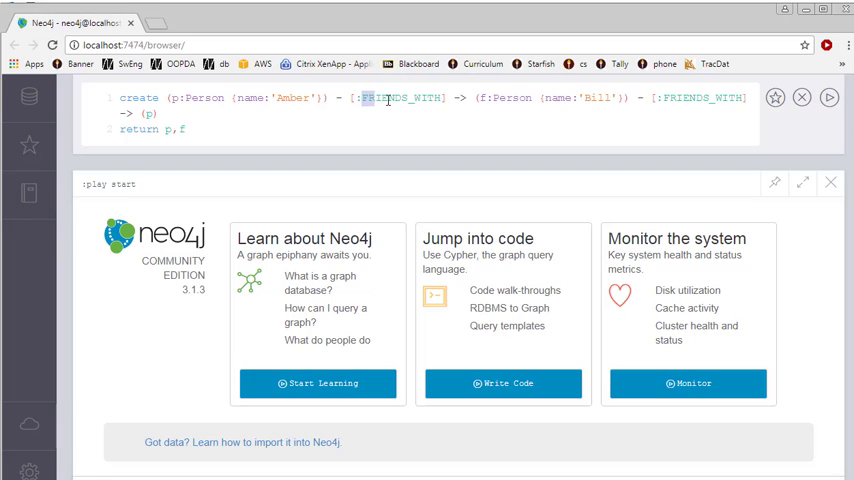
double_click(400, 98)
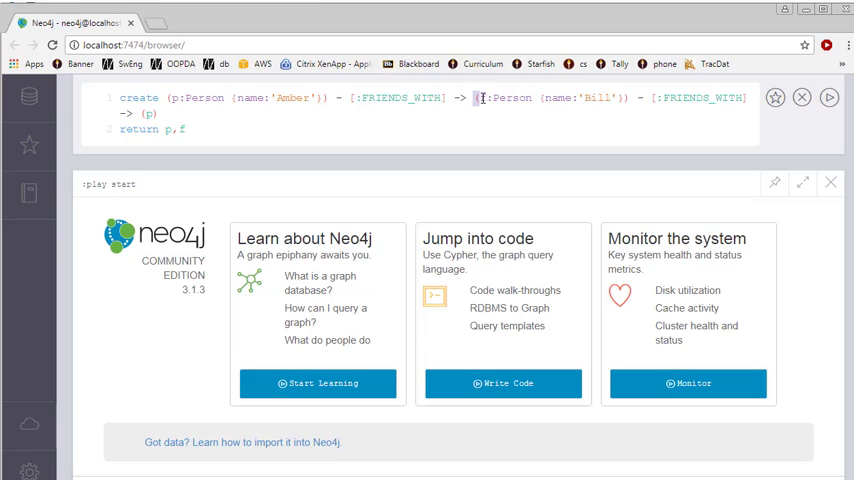
left_click_drag(480, 98, 624, 98)
type("f")
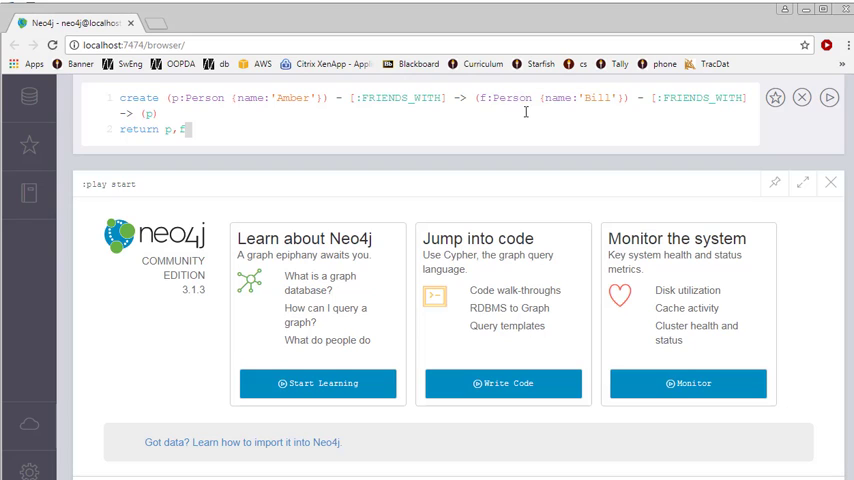
double_click(512, 96)
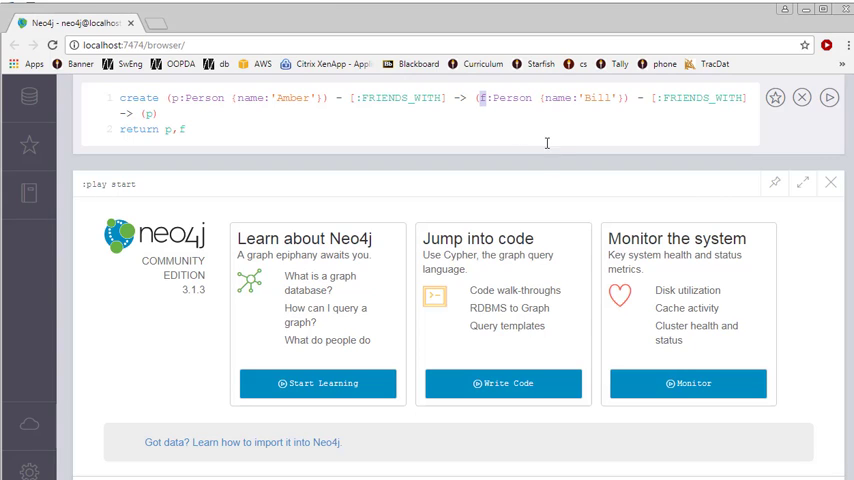
mouse_move(558, 108)
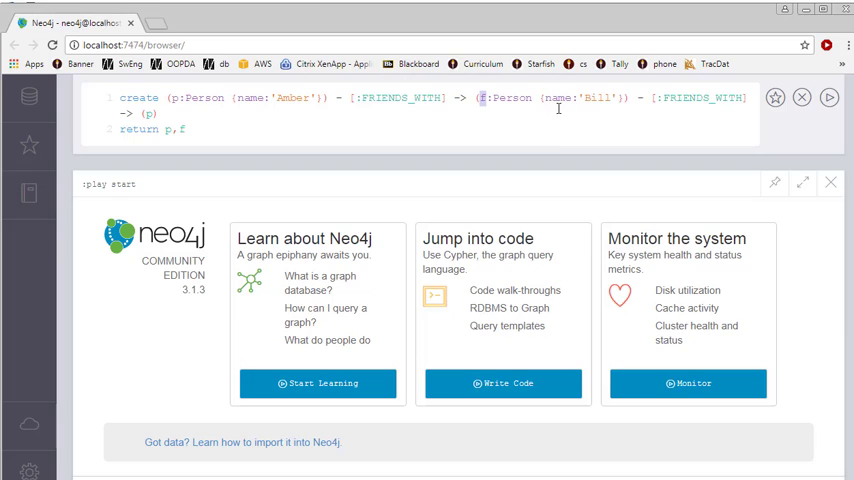
mouse_move(566, 114)
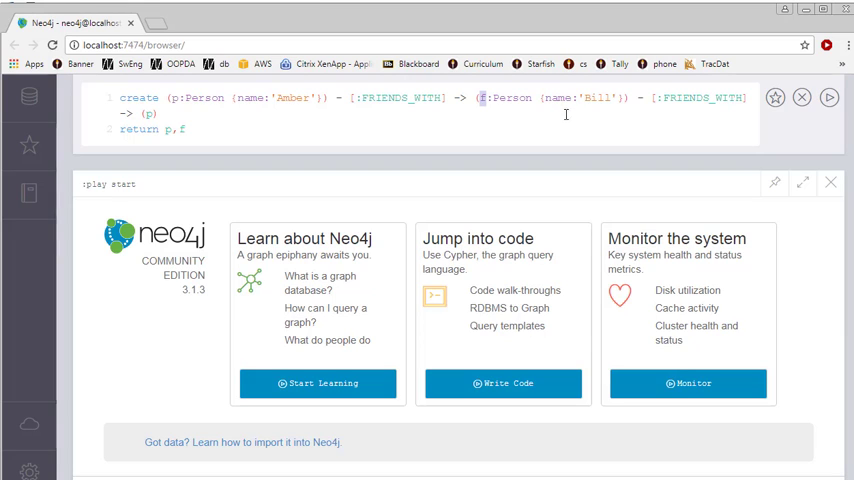
mouse_move(566, 112)
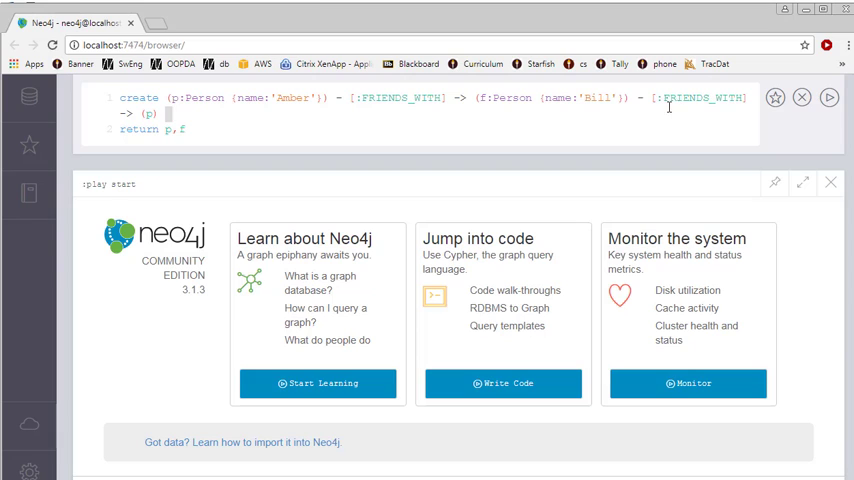
mouse_move(140, 102)
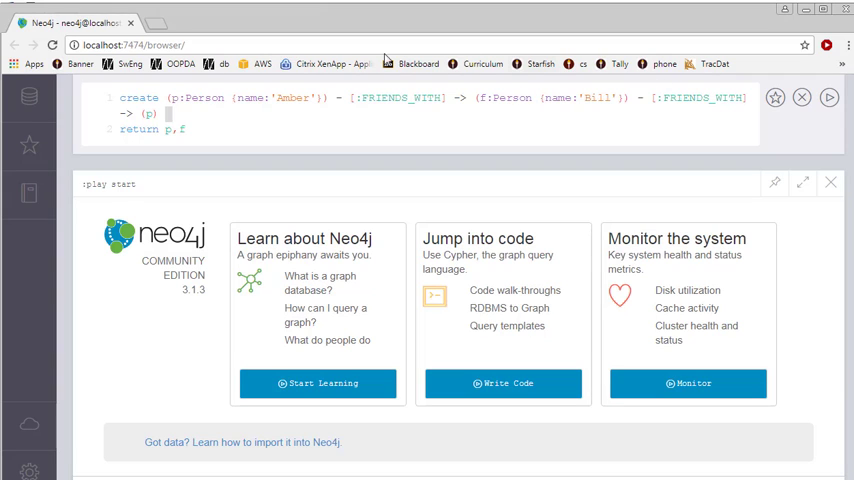
mouse_move(832, 130)
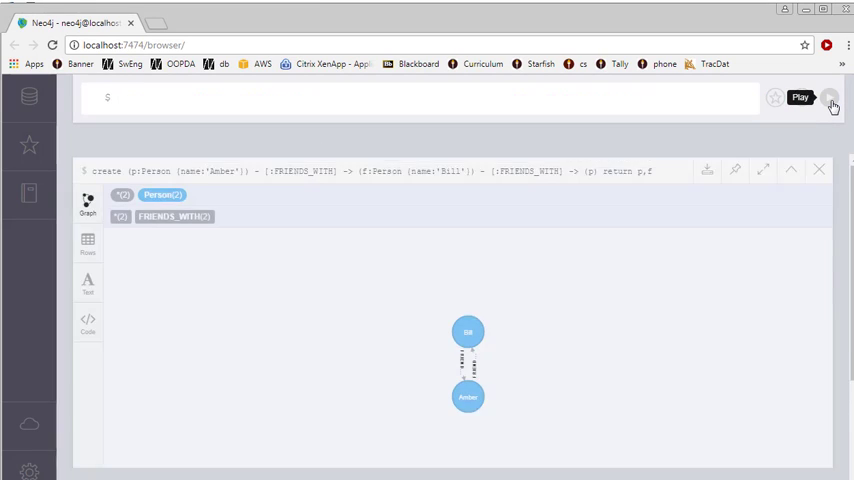
Run the CREATE query to graph Amber and Bill linked by FRIENDS_WITH
left_click(828, 96)
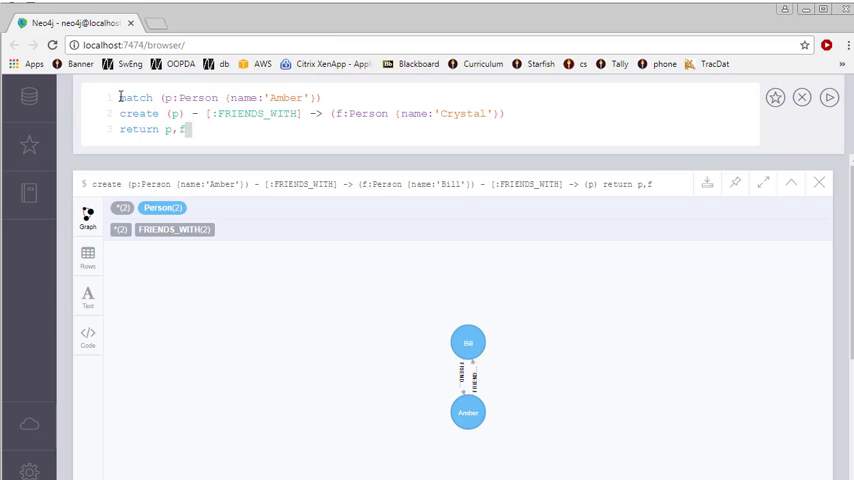
Edit the match query to Amber and run it, creating Crystal as her friend
double_click(136, 98)
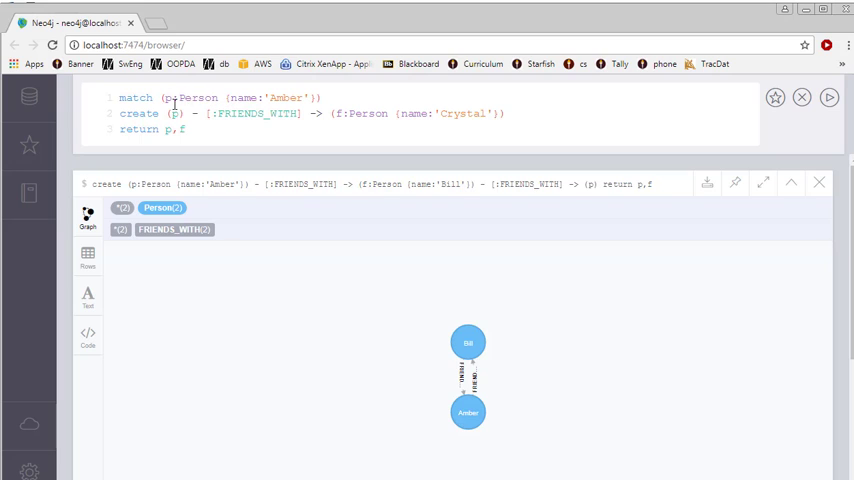
double_click(196, 96)
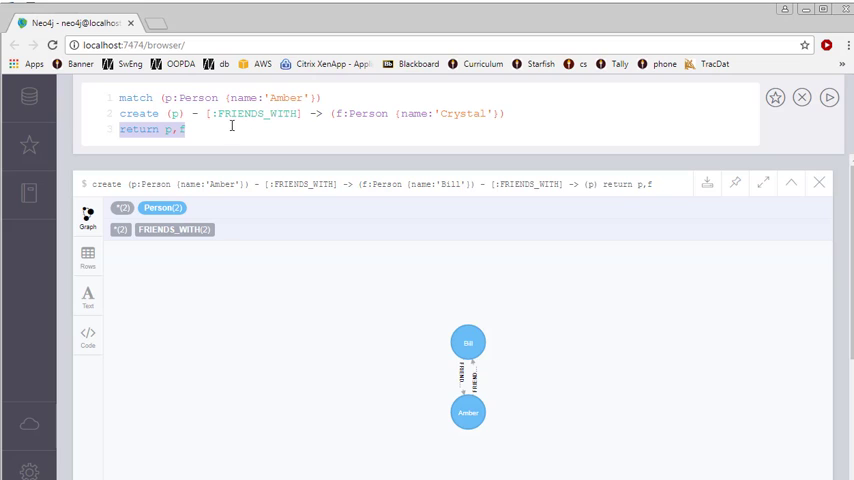
mouse_move(354, 116)
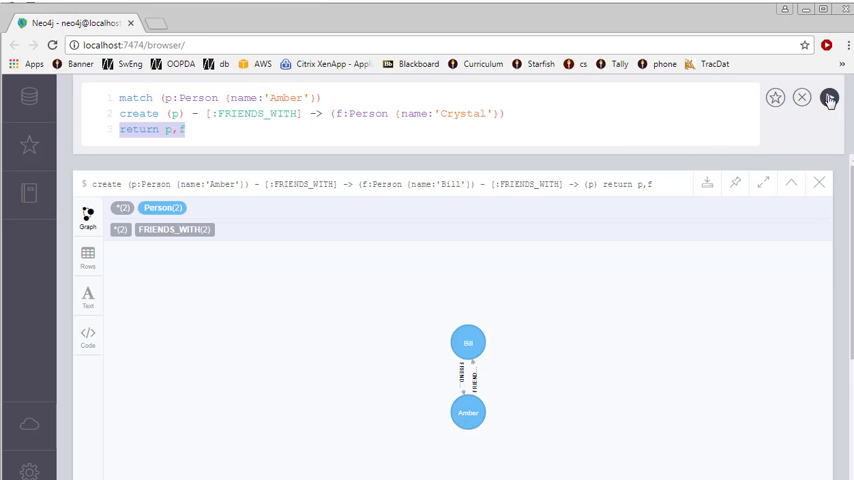
left_click(828, 96)
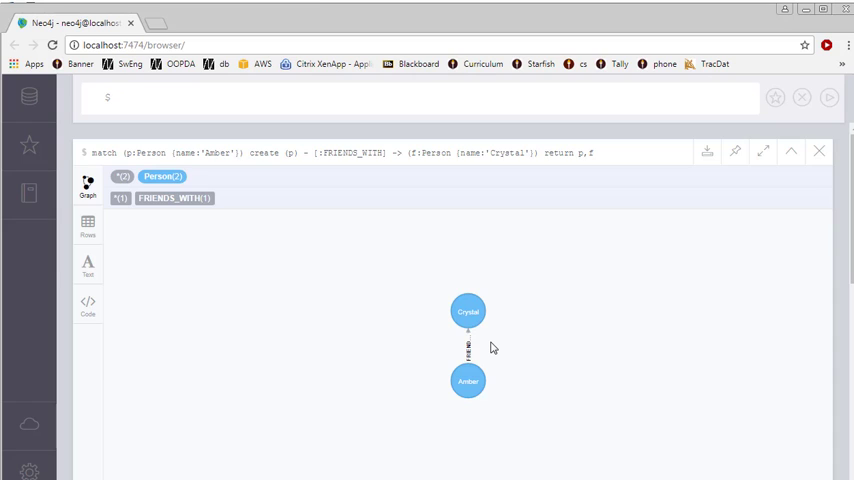
mouse_move(508, 340)
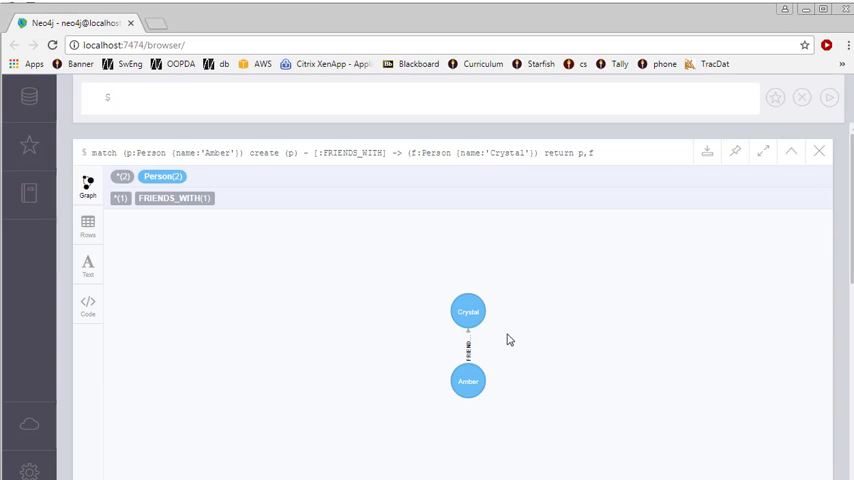
mouse_move(508, 350)
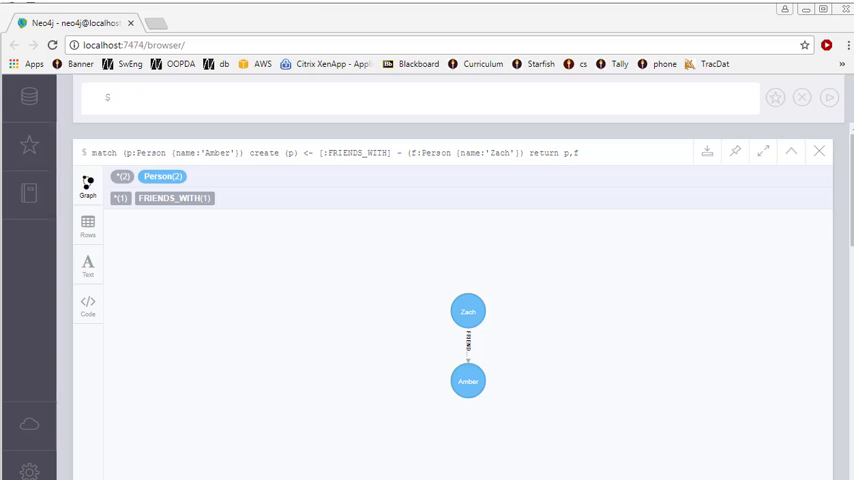
mouse_move(308, 228)
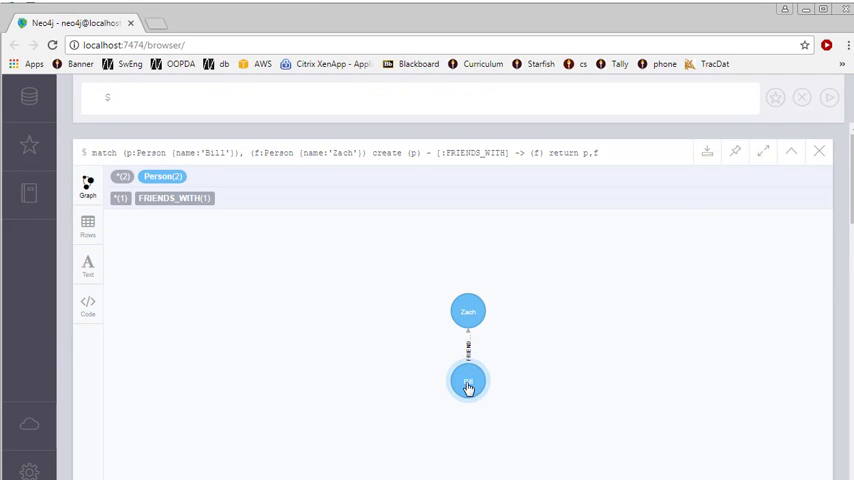
Select an item in the Bill–Zach result graph after running the query
left_click(468, 380)
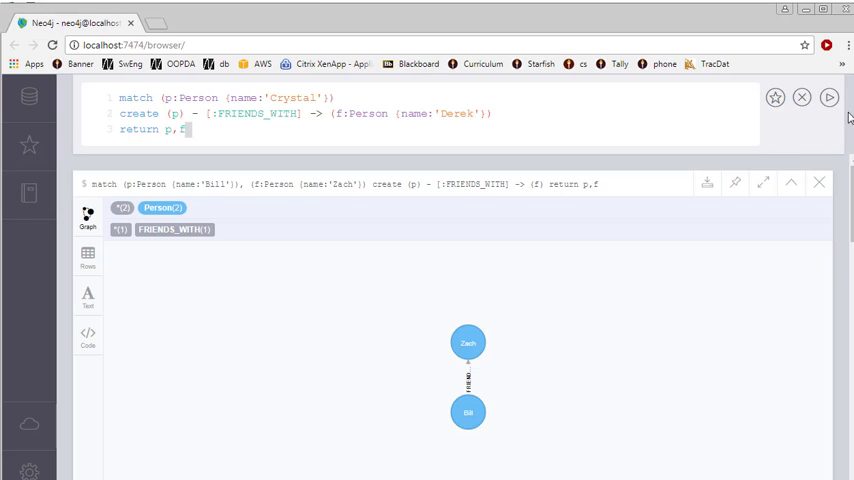
Run the Crystal query to create Derek linked by FRIENDS_WITH
left_click(828, 96)
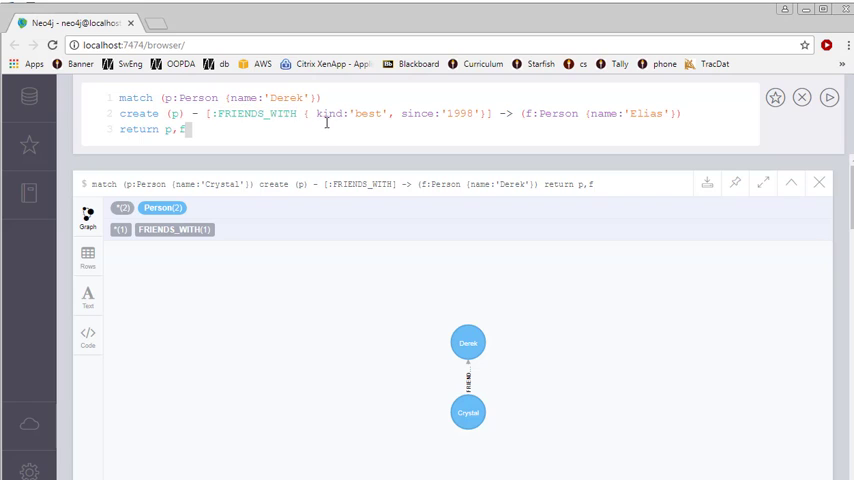
Edit the kind 'best', since '1995' properties on the Derek-to-Elias FRIENDS_WITH relationship
double_click(324, 112)
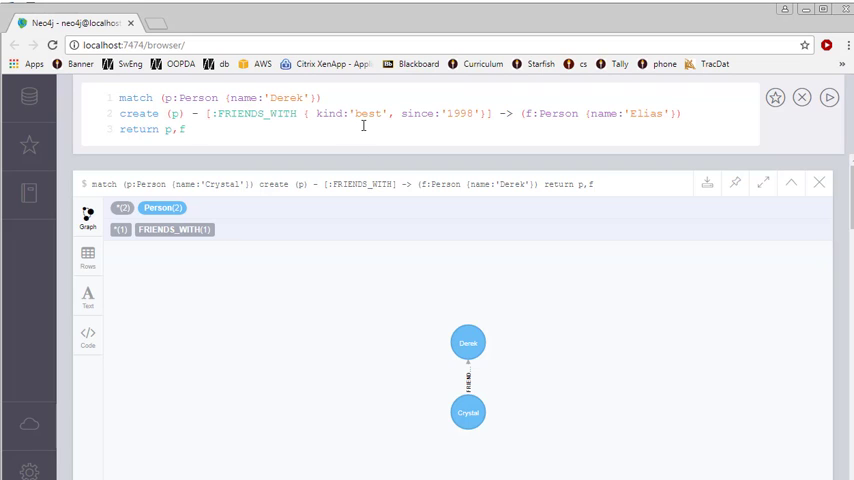
mouse_move(416, 124)
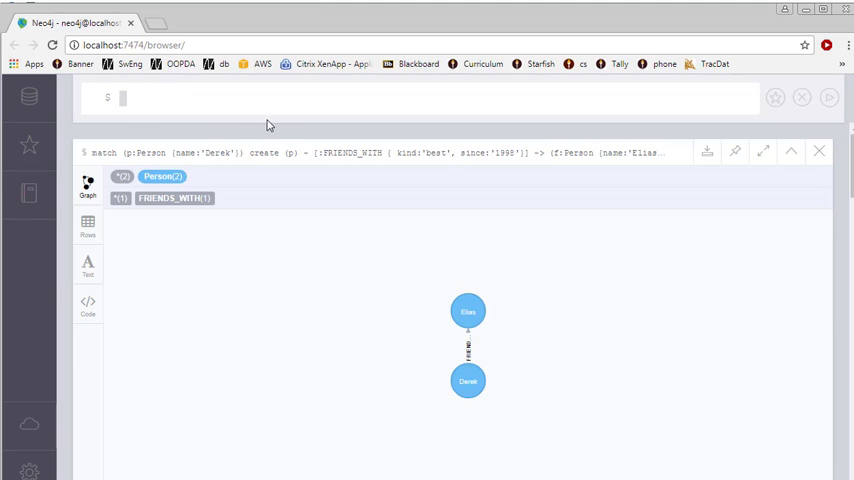
Write MATCH (p)-[:FRIENDS_WITH]-(p2) RETURN p, p2 to find every friendship pair
type("match (p) - [:FRIENDS_WITH] - (p2) return p, p2")
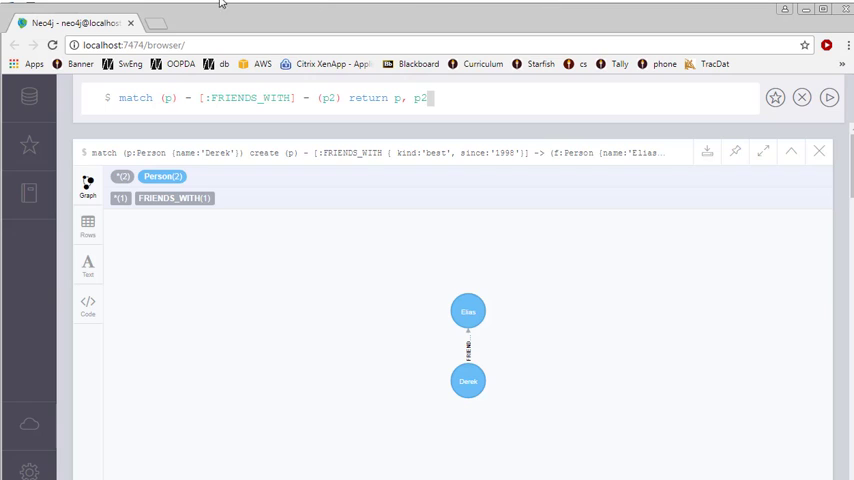
mouse_move(238, 124)
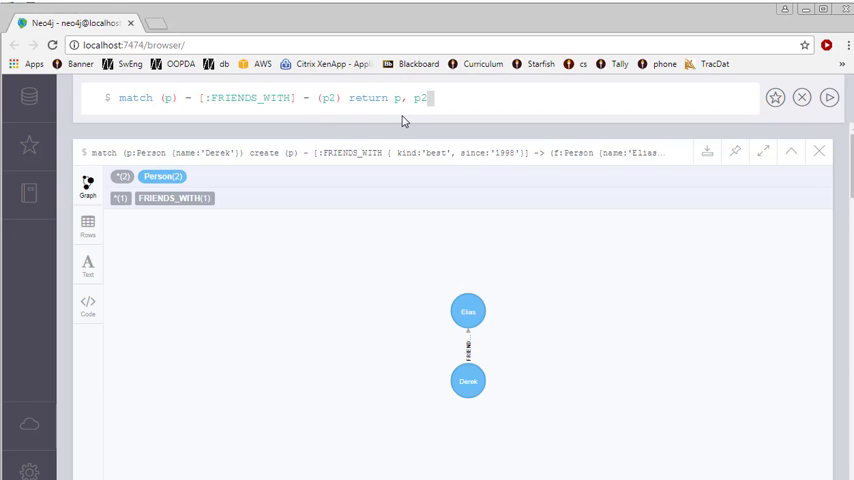
mouse_move(840, 118)
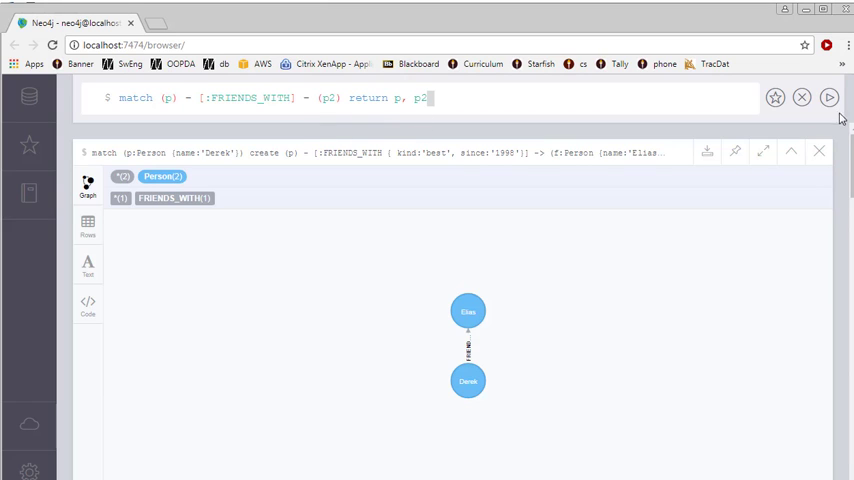
Run the all-friendships match to graph the whole Person network
left_click(830, 96)
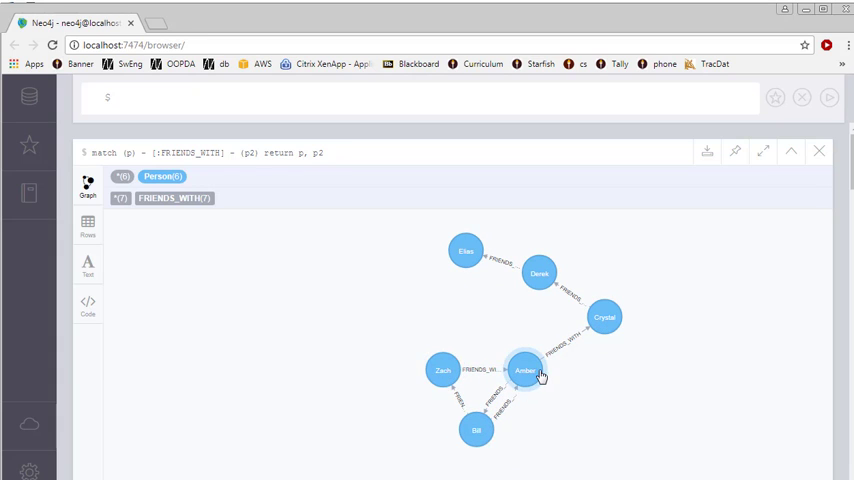
mouse_move(604, 316)
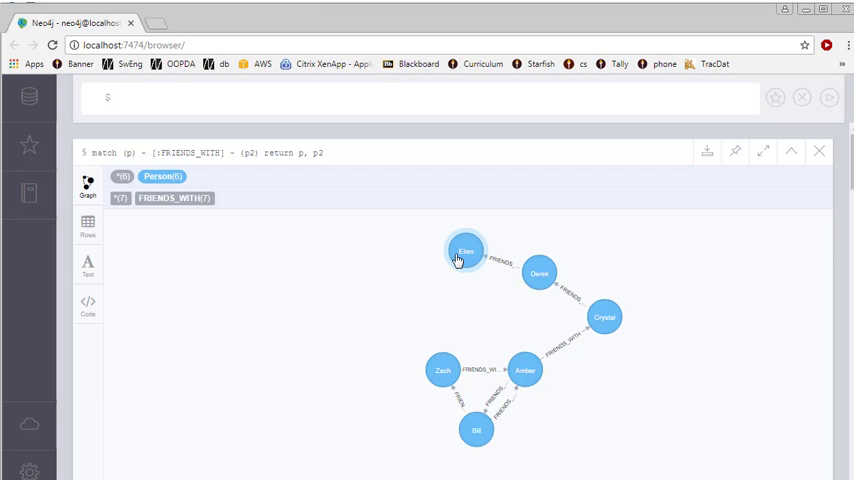
mouse_move(820, 448)
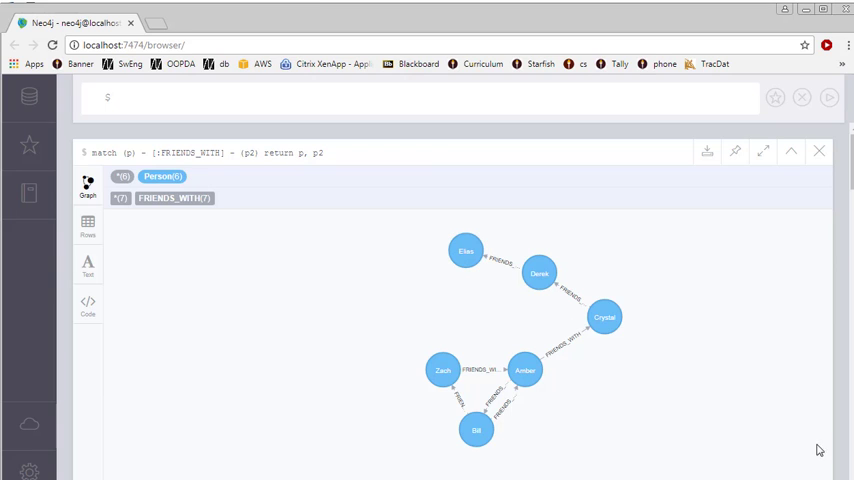